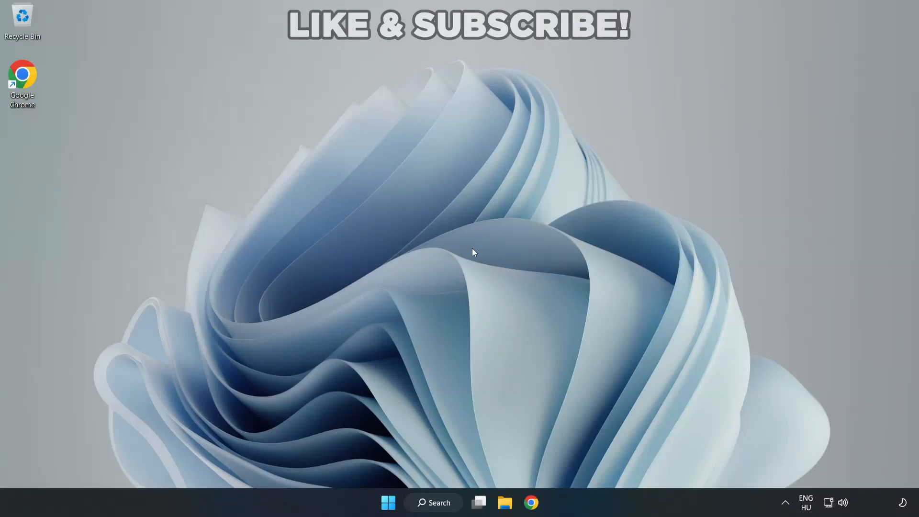
pyautogui.moveTo(503, 256)
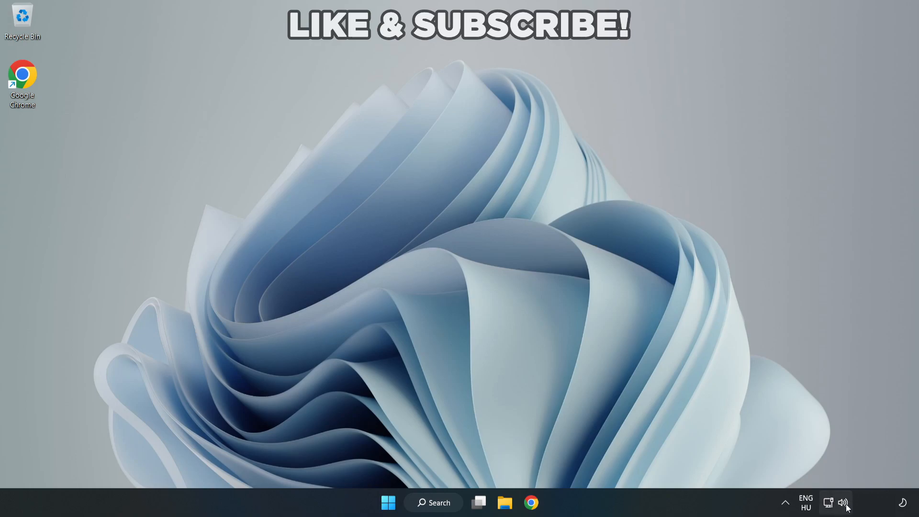
# - Switch Quick Settings audio output from the virtual cable to Speakers (High Definition Audio Device)
pyautogui.click(837, 502)
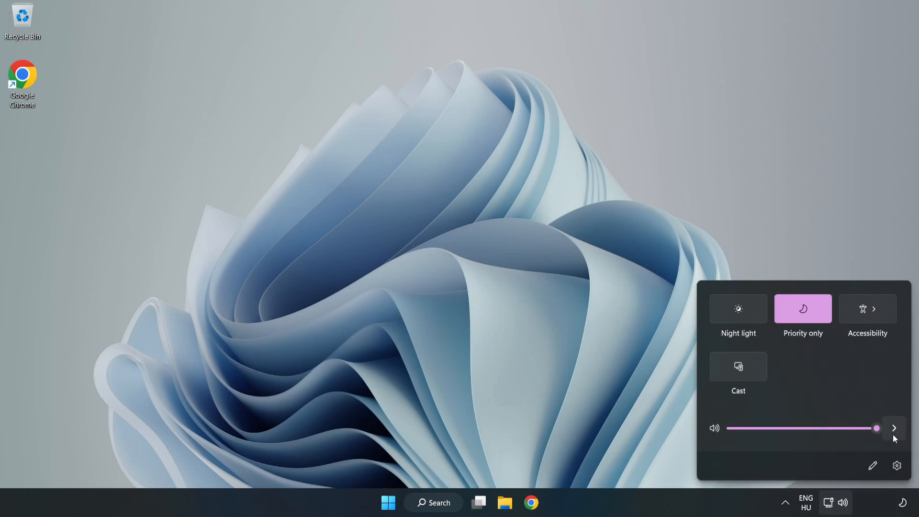
pyautogui.moveTo(894, 429)
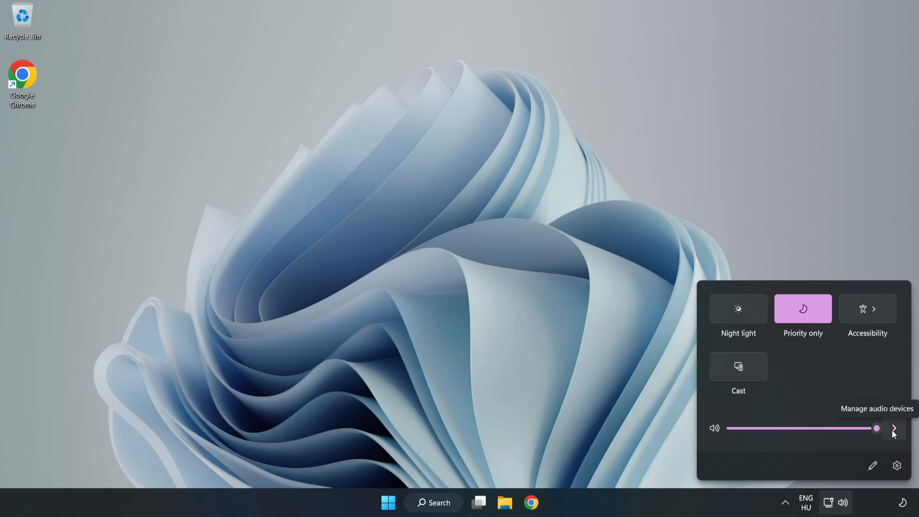
pyautogui.click(894, 428)
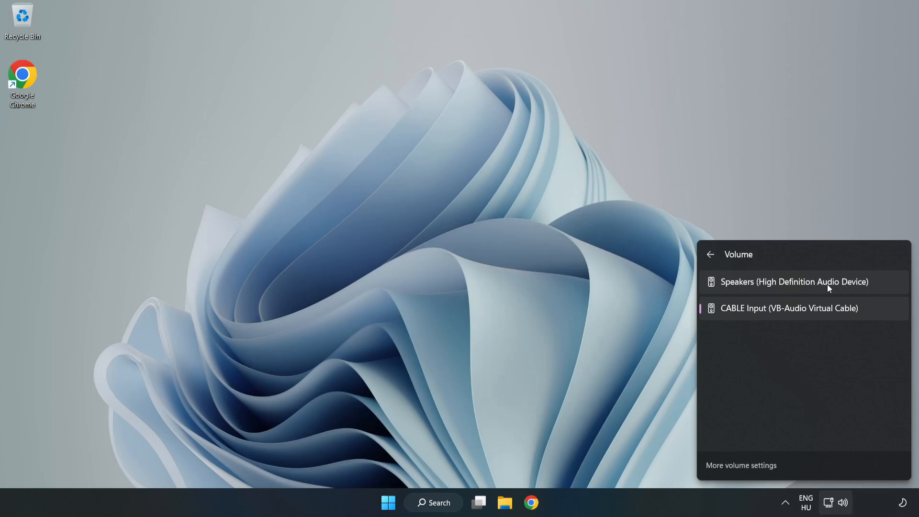
pyautogui.click(804, 281)
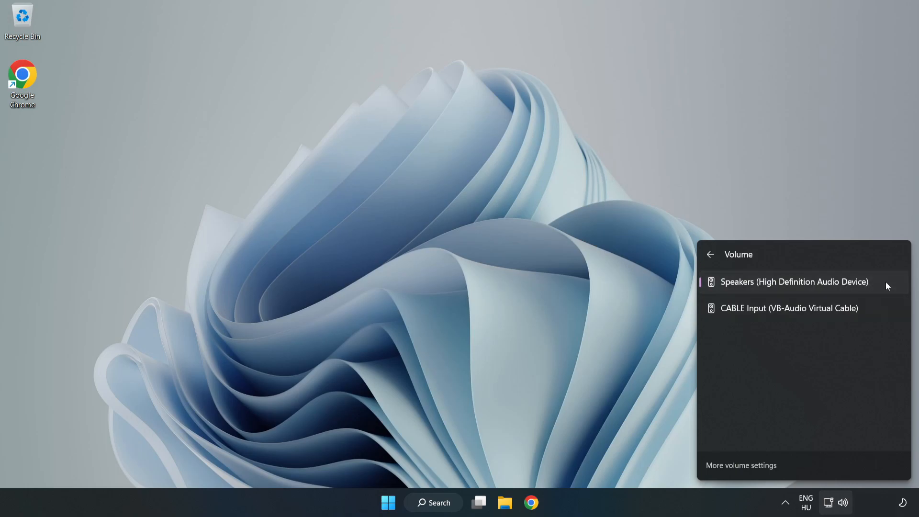
pyautogui.moveTo(446, 250)
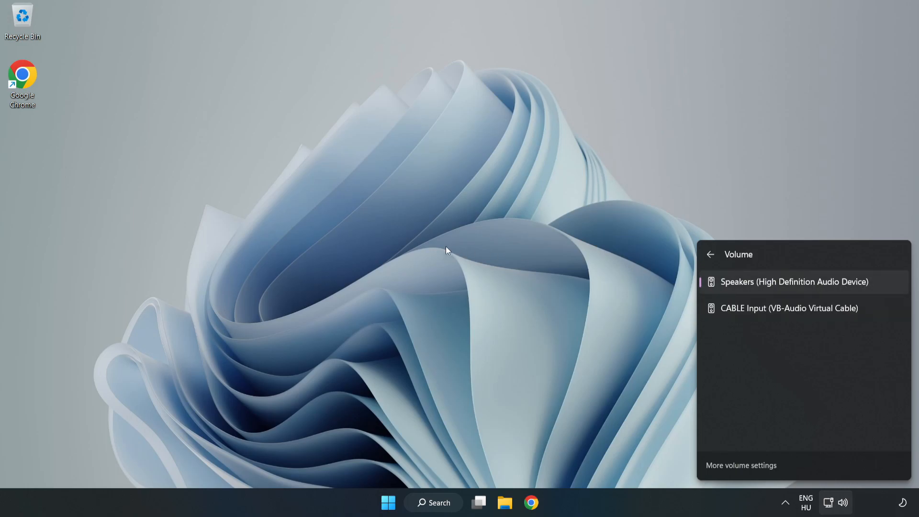
pyautogui.click(448, 253)
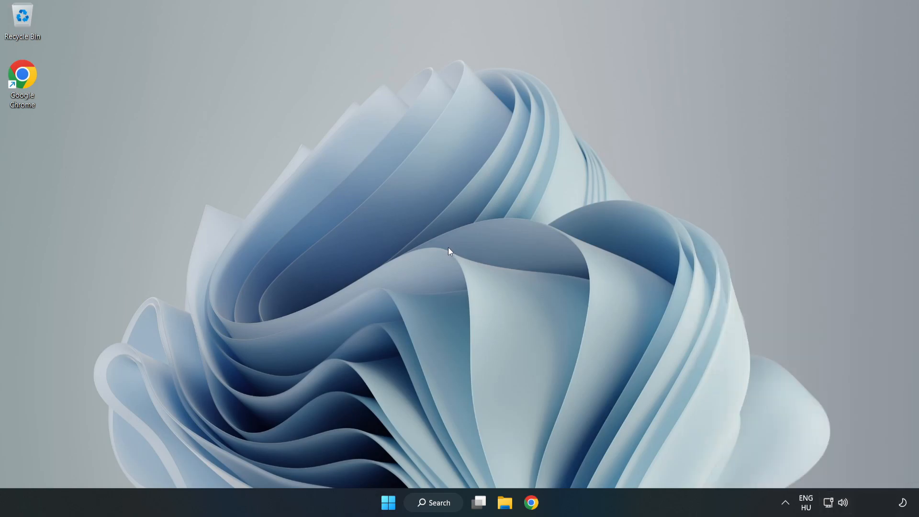
pyautogui.moveTo(848, 506)
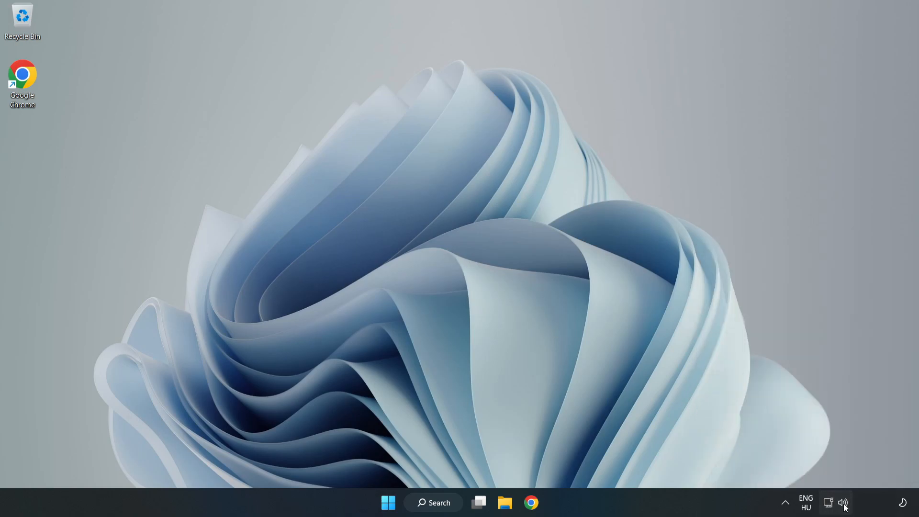
# - Reset sound devices and app volumes to defaults from the taskbar volume mixer
pyautogui.rightClick(843, 502)
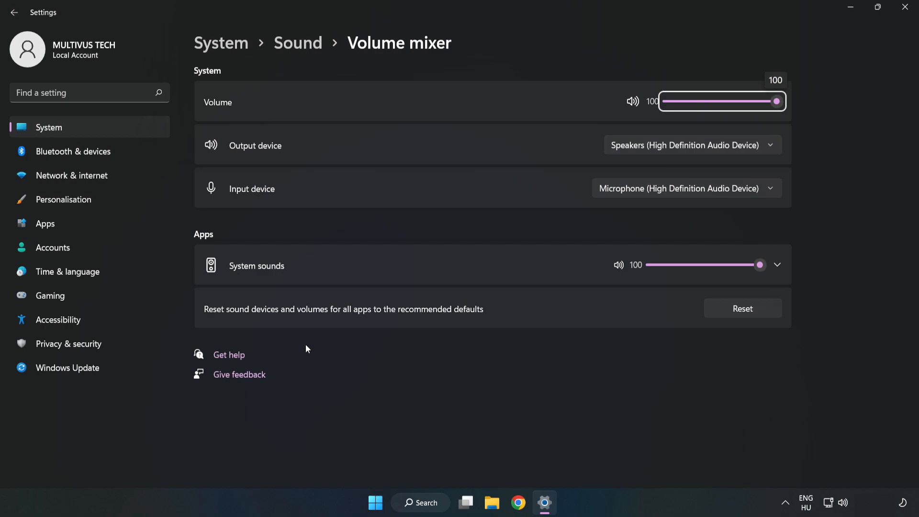
pyautogui.moveTo(528, 311)
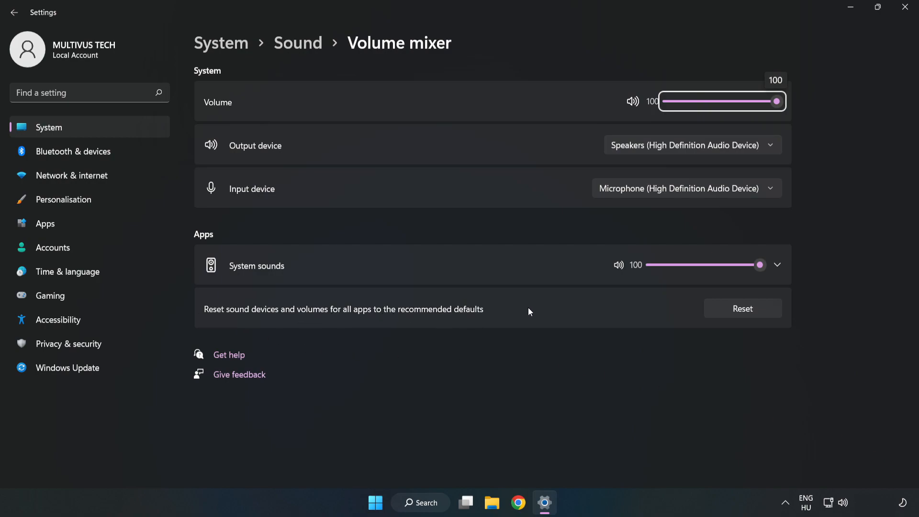
pyautogui.moveTo(754, 319)
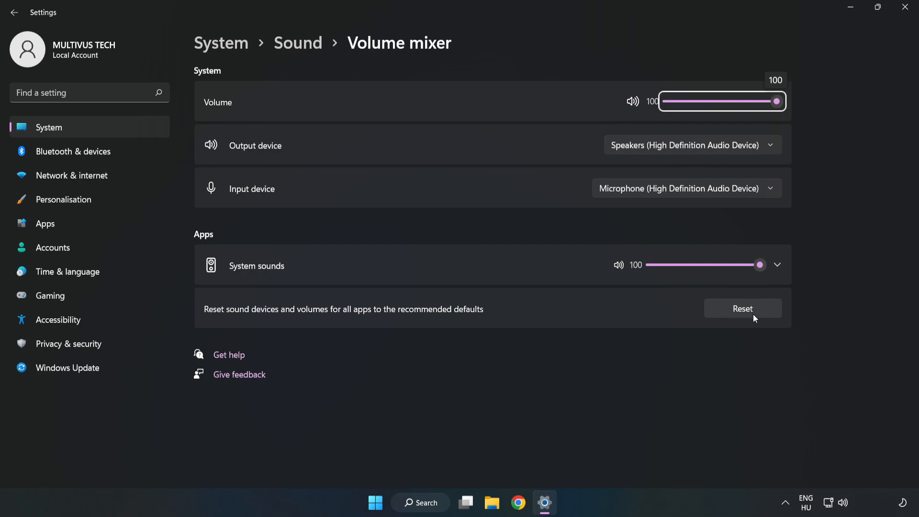
pyautogui.click(743, 308)
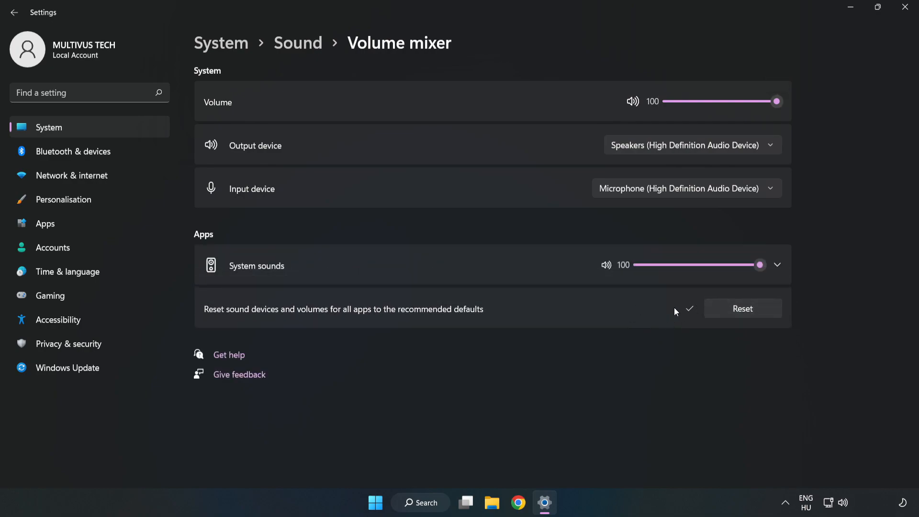
pyautogui.moveTo(893, 20)
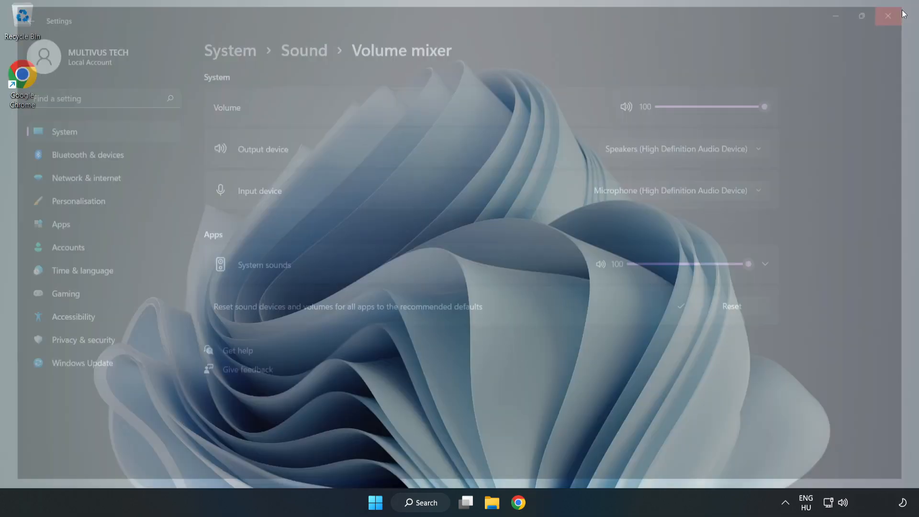
# - Close the volume mixer window and launch Sound settings from the taskbar sound icon
pyautogui.click(887, 15)
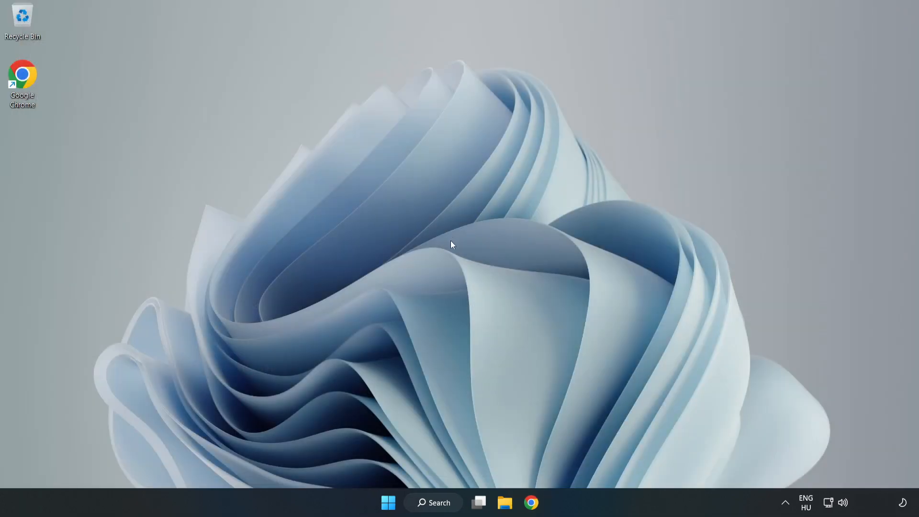
pyautogui.moveTo(843, 502)
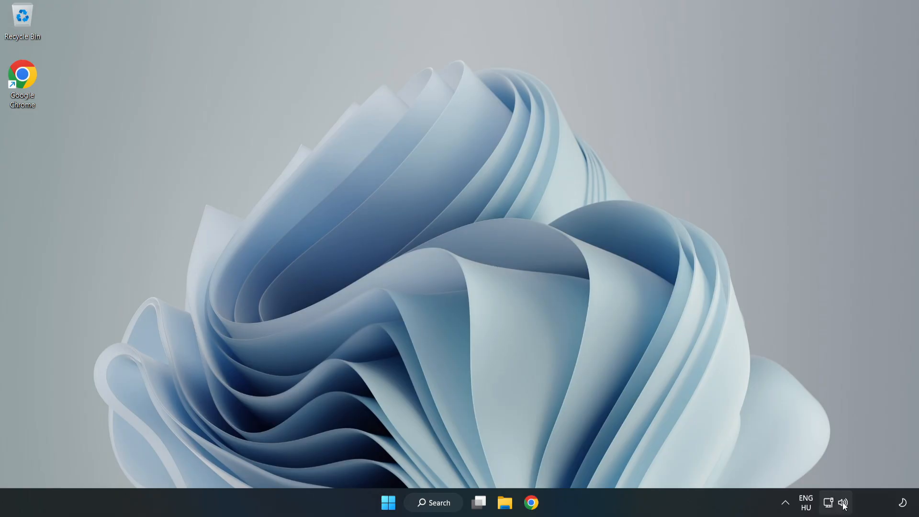
pyautogui.rightClick(844, 502)
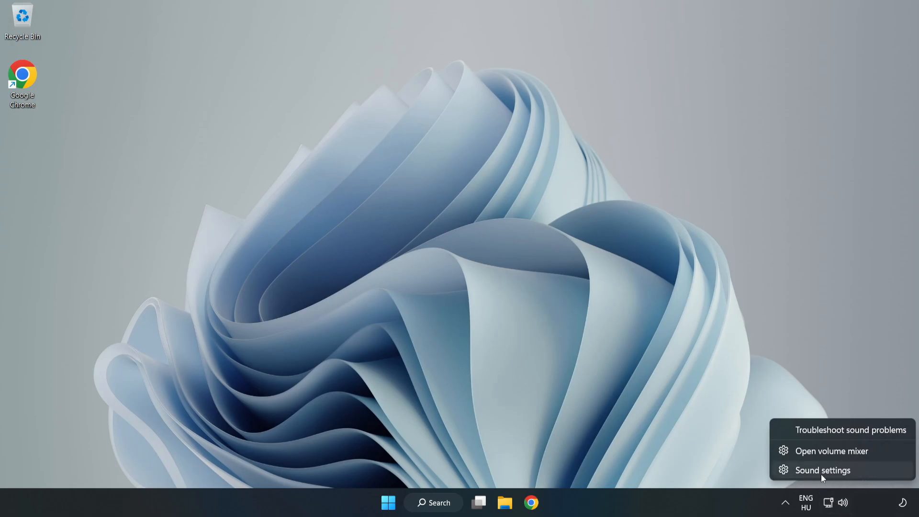
pyautogui.click(822, 469)
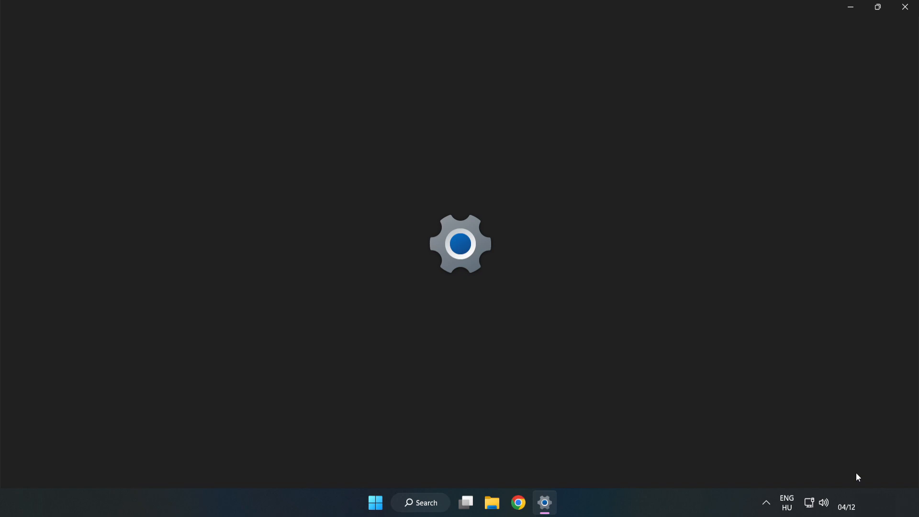
# - Scroll the System > Sound page down to More sound settings and open the classic dialog
pyautogui.click(544, 516)
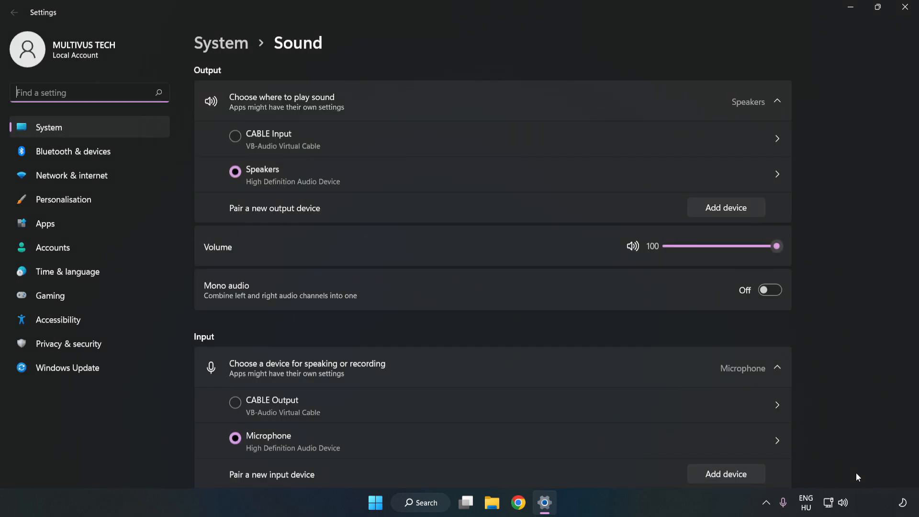
pyautogui.moveTo(816, 264)
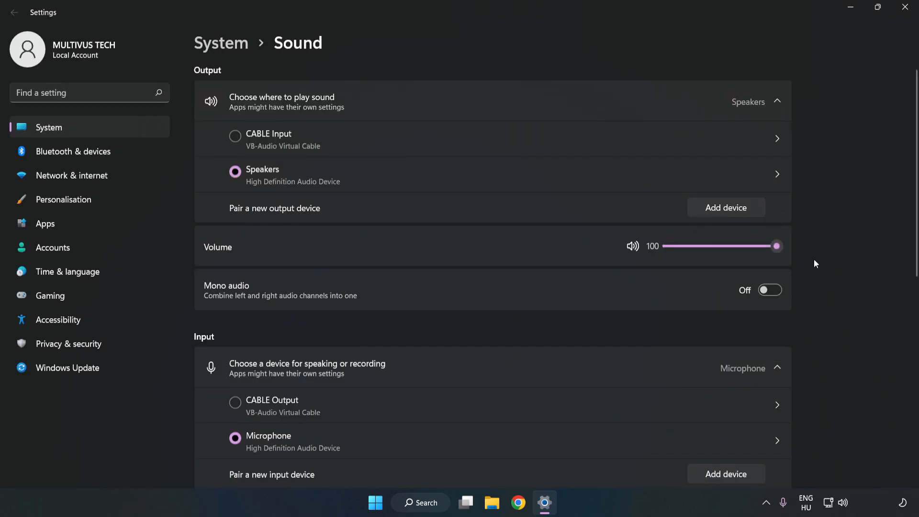
pyautogui.scroll(-3)
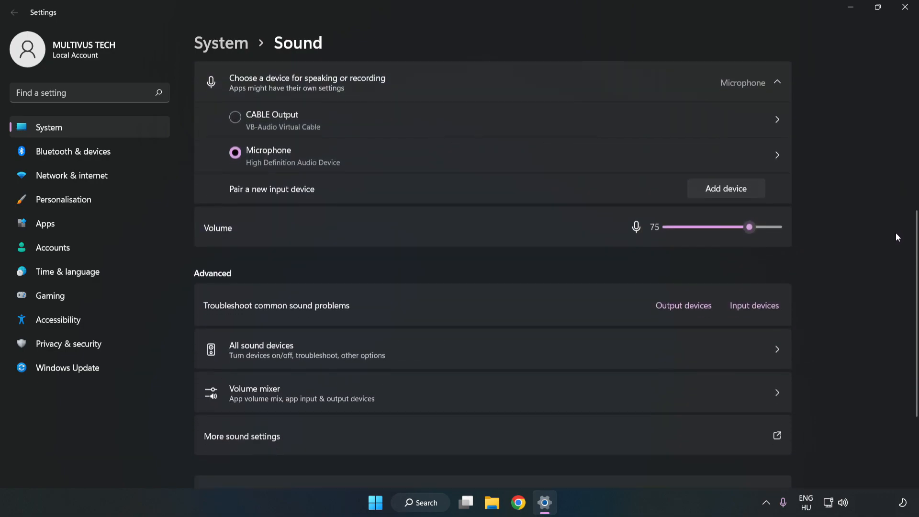
pyautogui.scroll(-3)
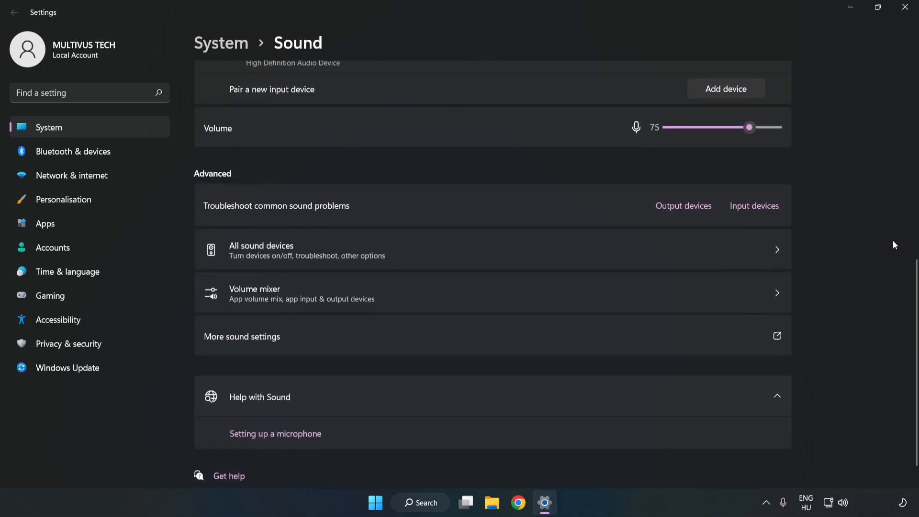
pyautogui.moveTo(263, 346)
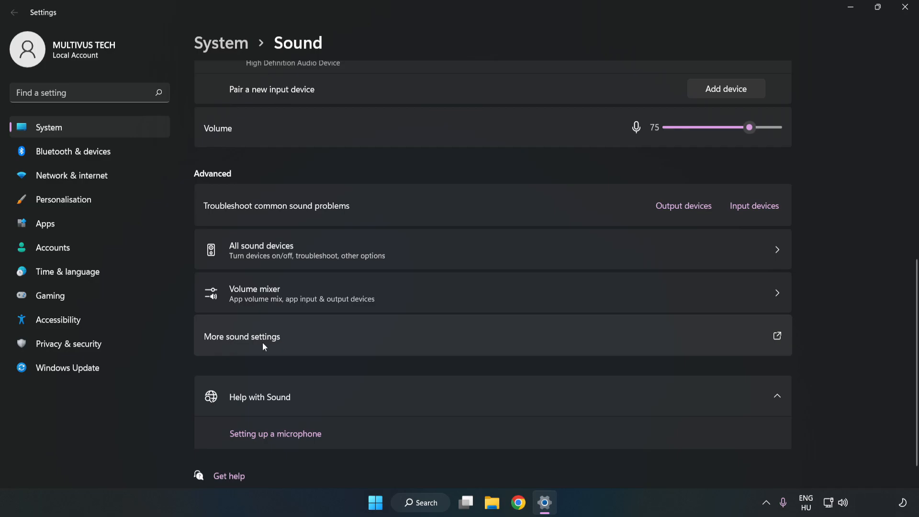
pyautogui.click(264, 347)
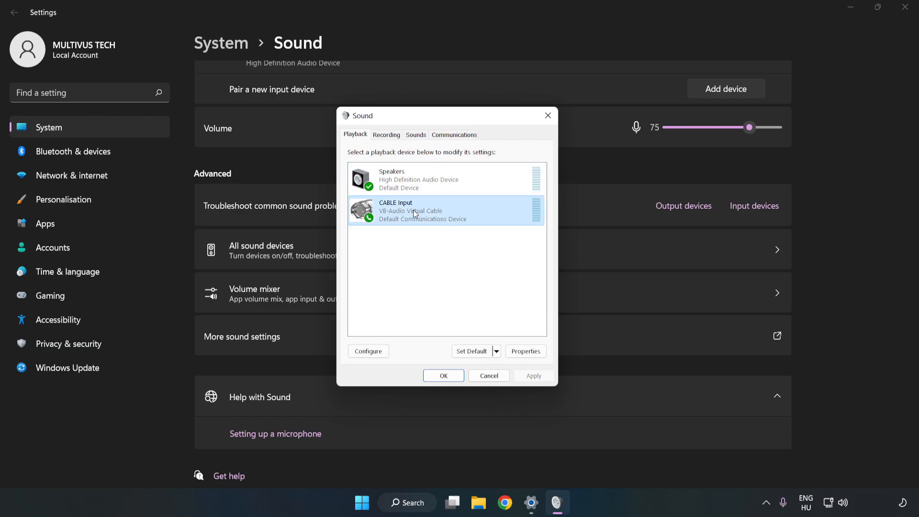
# - Disable the CABLE Input playback device and select Speakers in the Playback list
pyautogui.rightClick(414, 212)
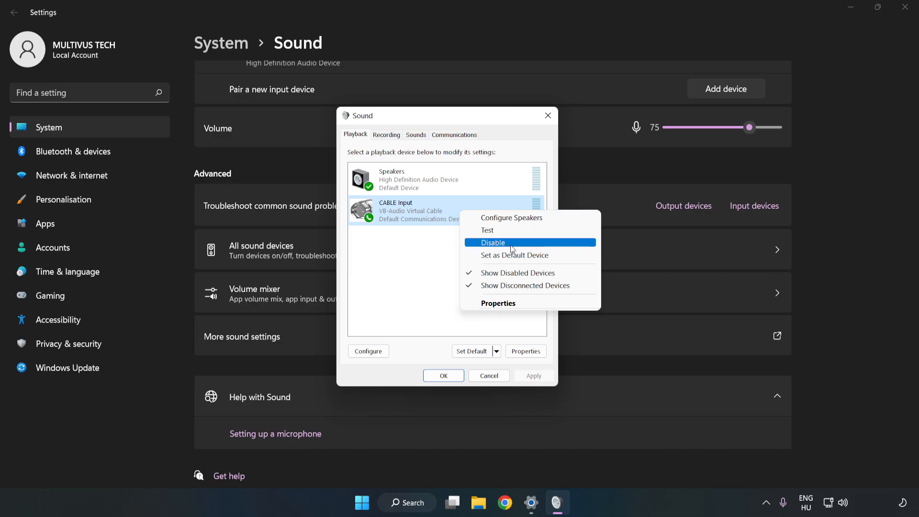
pyautogui.click(493, 243)
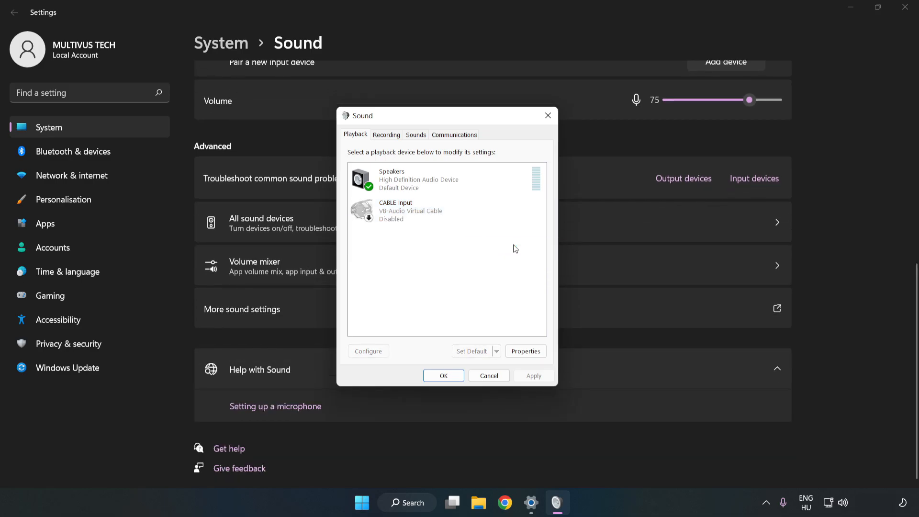
pyautogui.click(408, 179)
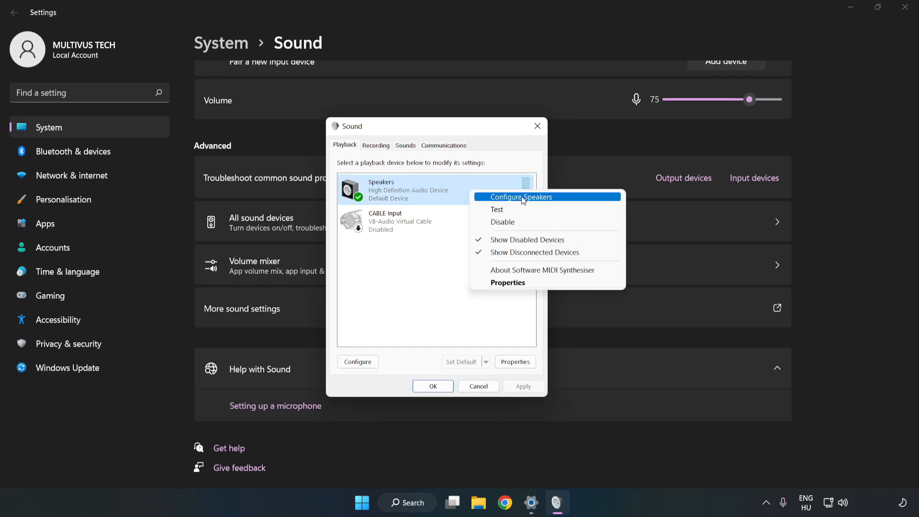
# - Configure Speakers as 7.1 Surround, keeping all optional and full-range speakers ticked
pyautogui.click(521, 197)
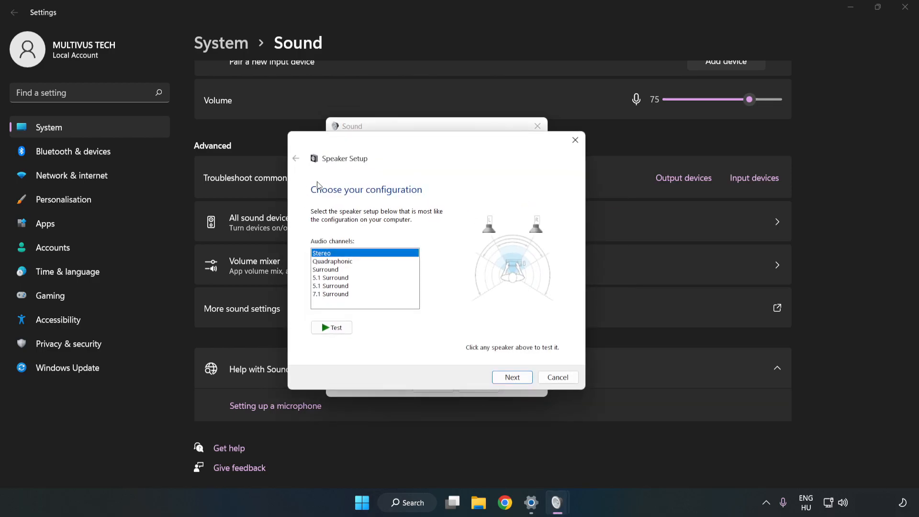
pyautogui.click(339, 294)
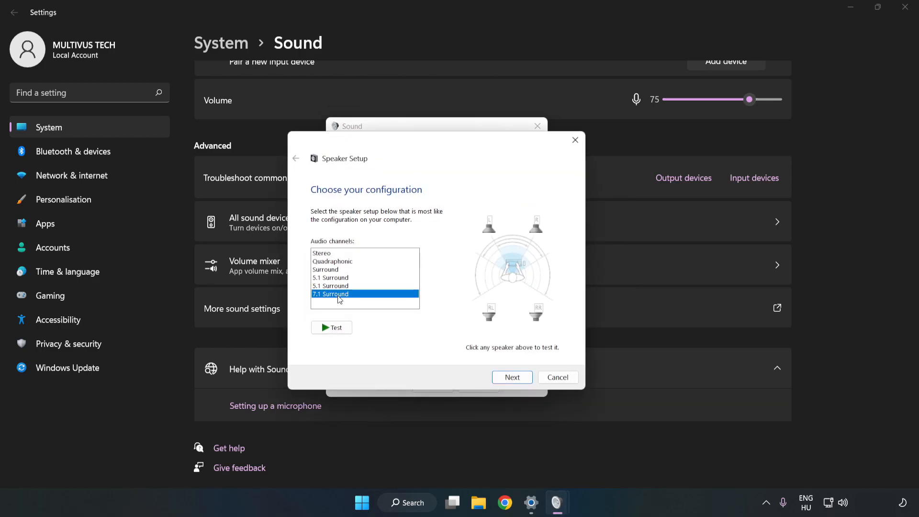
pyautogui.click(511, 377)
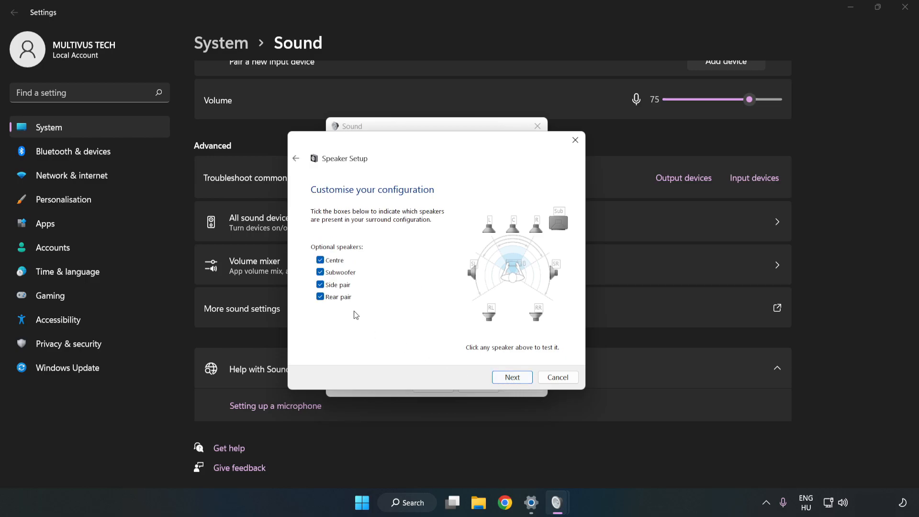
pyautogui.click(512, 377)
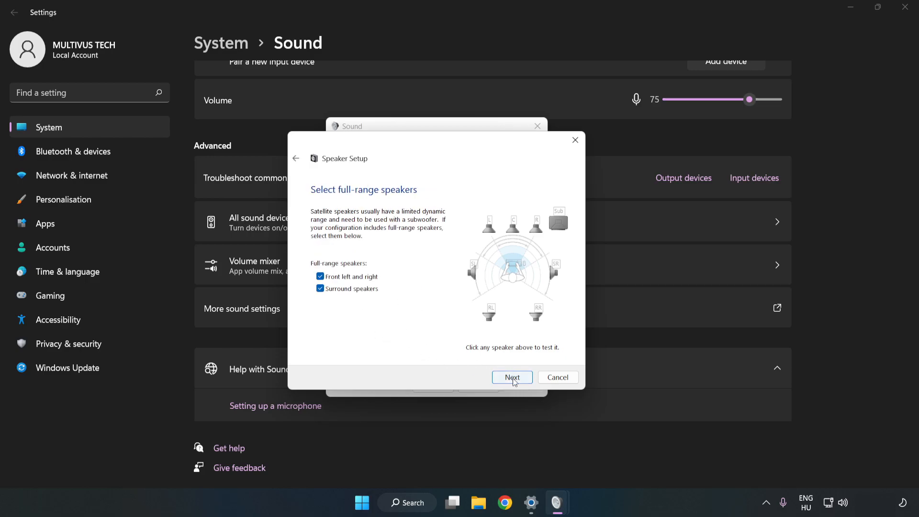
pyautogui.click(511, 377)
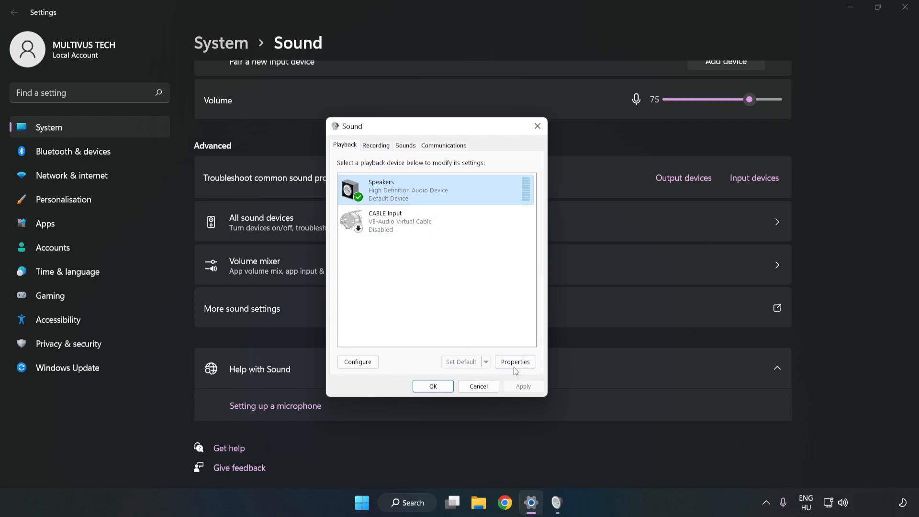
# - Disable all Speakers enhancements, keep 16 bit 48000 Hz format, and apply
pyautogui.click(515, 361)
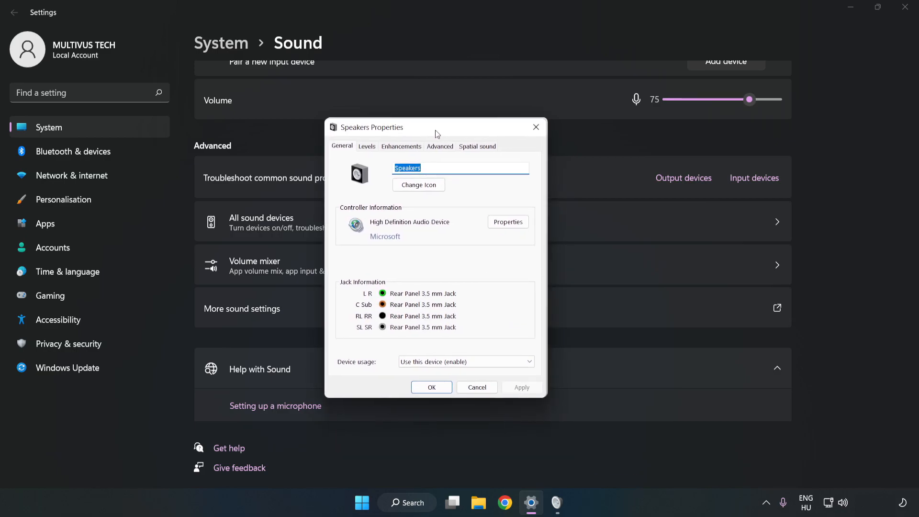
pyautogui.click(401, 146)
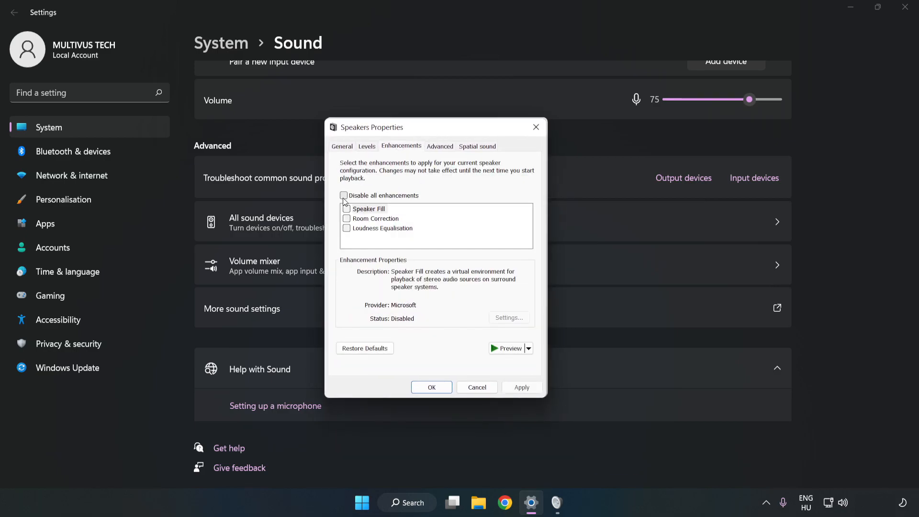
pyautogui.click(346, 195)
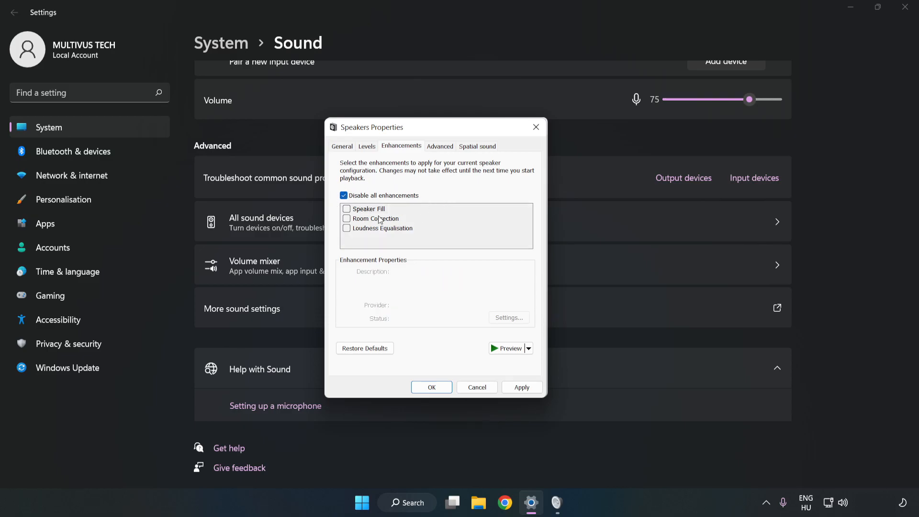
pyautogui.moveTo(438, 170)
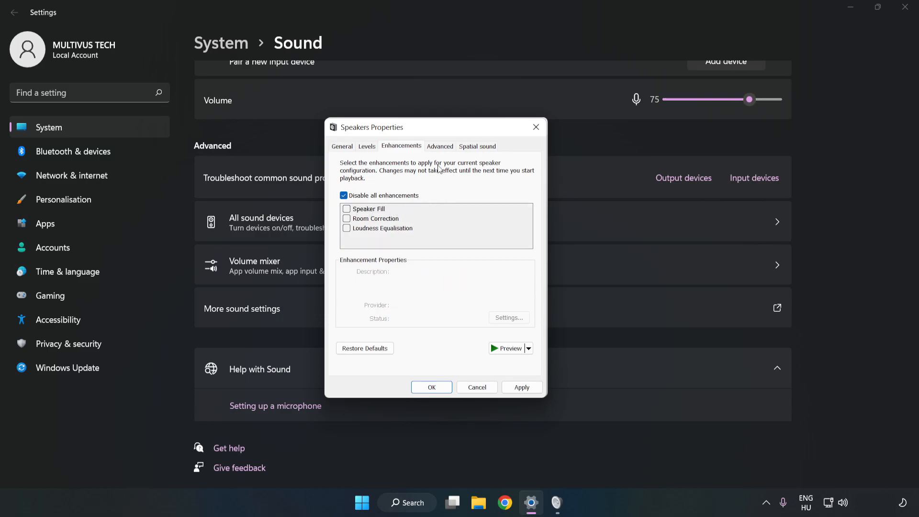
pyautogui.click(440, 146)
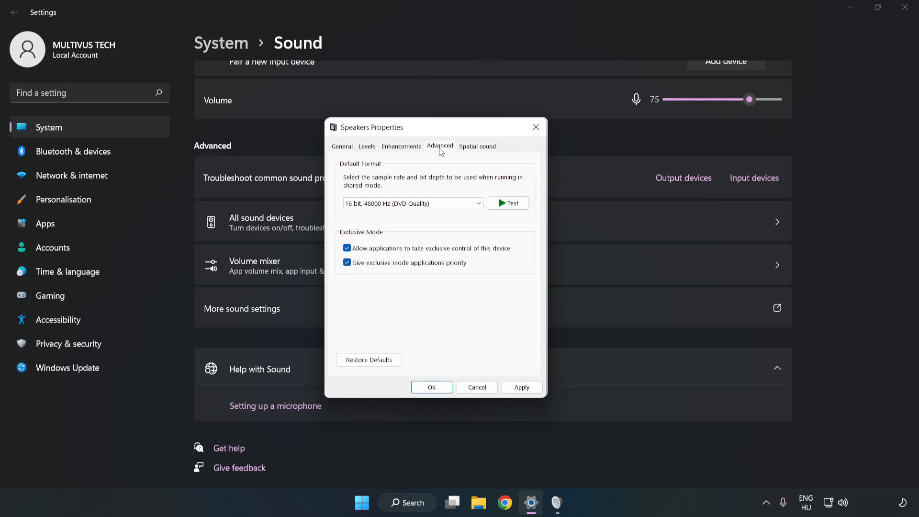
pyautogui.click(412, 203)
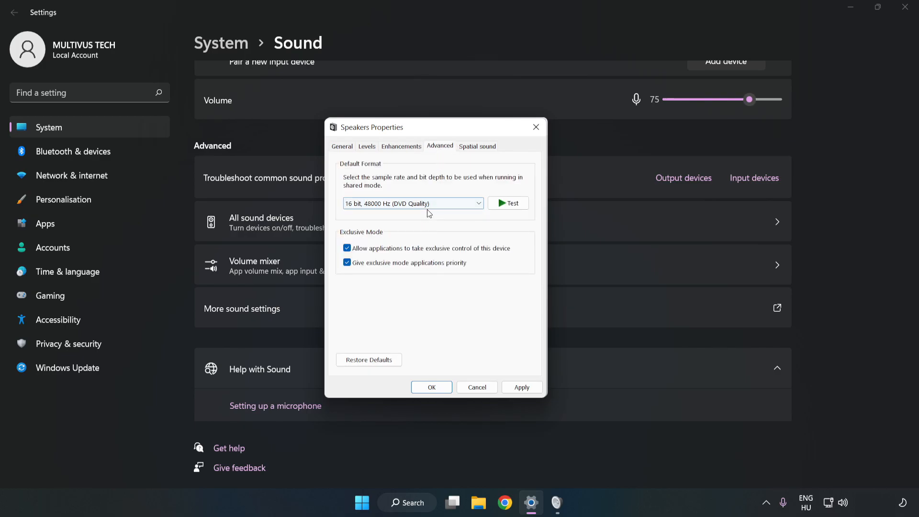
pyautogui.click(521, 387)
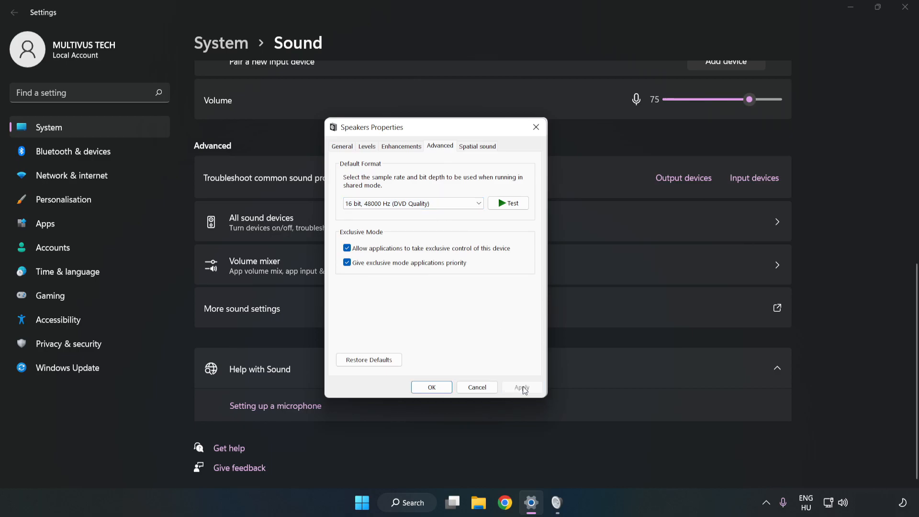
pyautogui.click(431, 387)
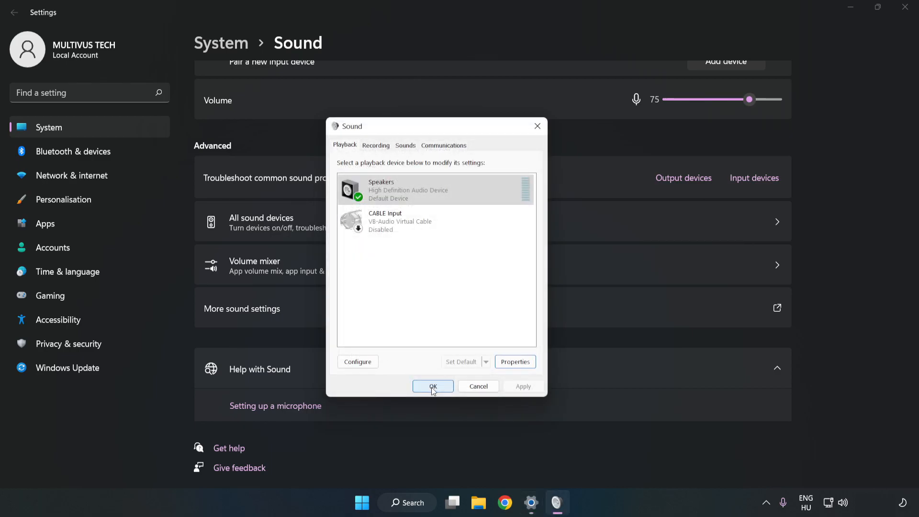
# - Close the classic Sound dialog with OK and exit the Settings window
pyautogui.click(432, 386)
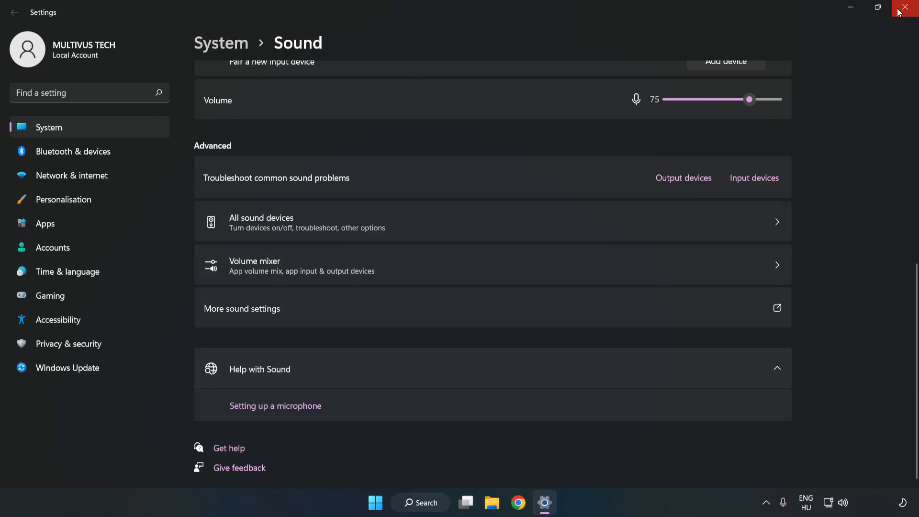
pyautogui.click(905, 8)
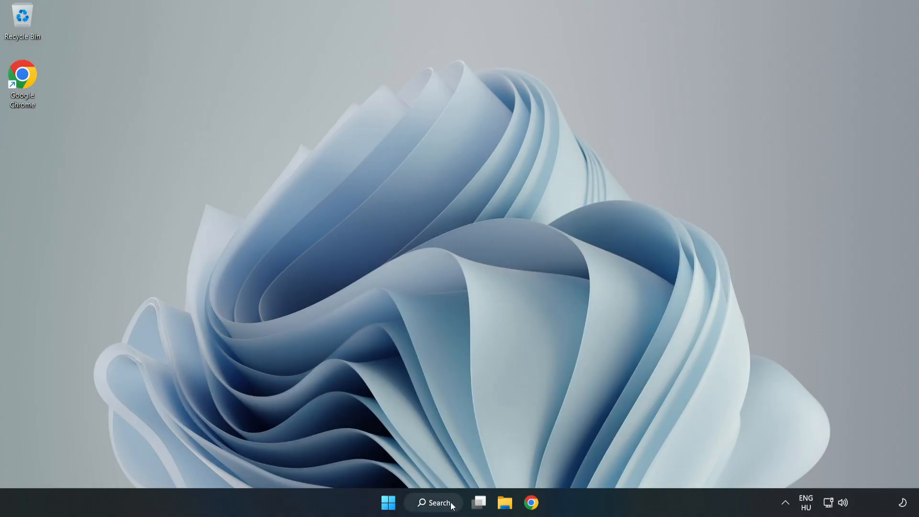
# - Search for 'device mag' on the taskbar and open Device Manager
pyautogui.click(438, 502)
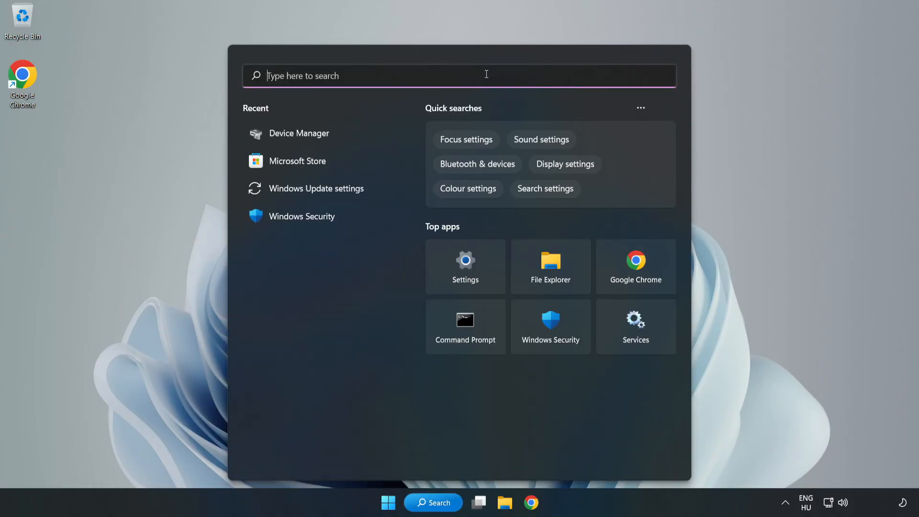
pyautogui.write('device mag')
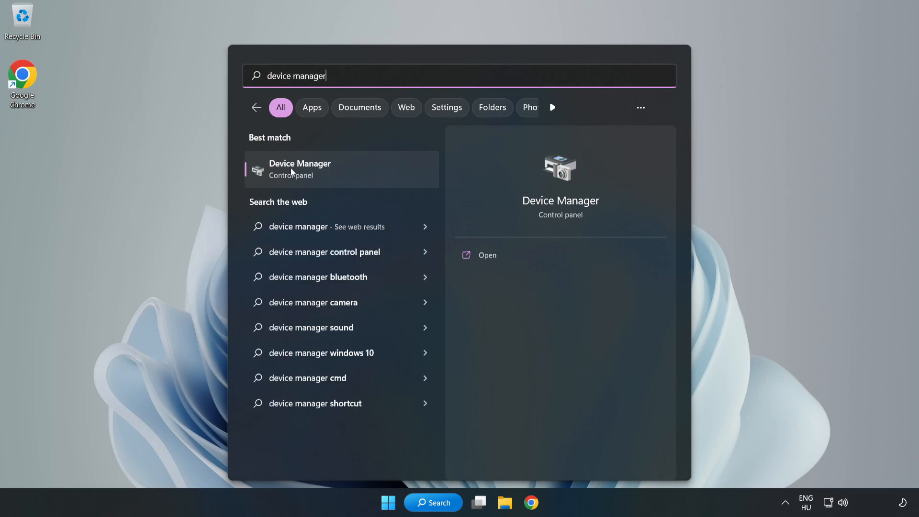
pyautogui.moveTo(358, 171)
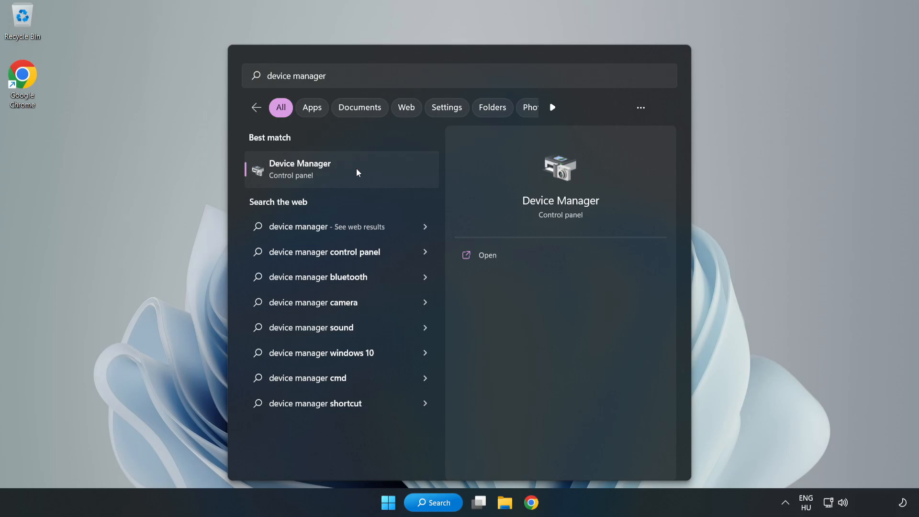
pyautogui.click(300, 169)
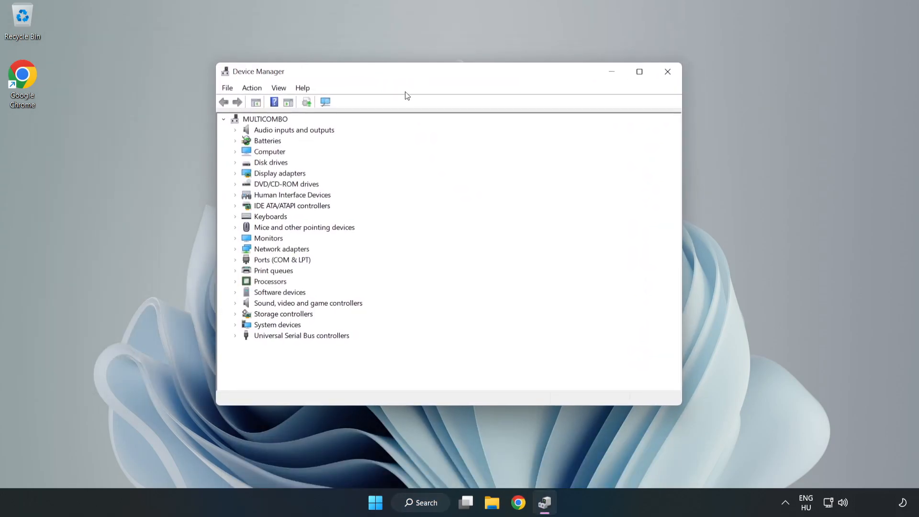
# - Expand Sound, video and game controllers and choose Update driver for High Definition Audio Device
pyautogui.click(308, 303)
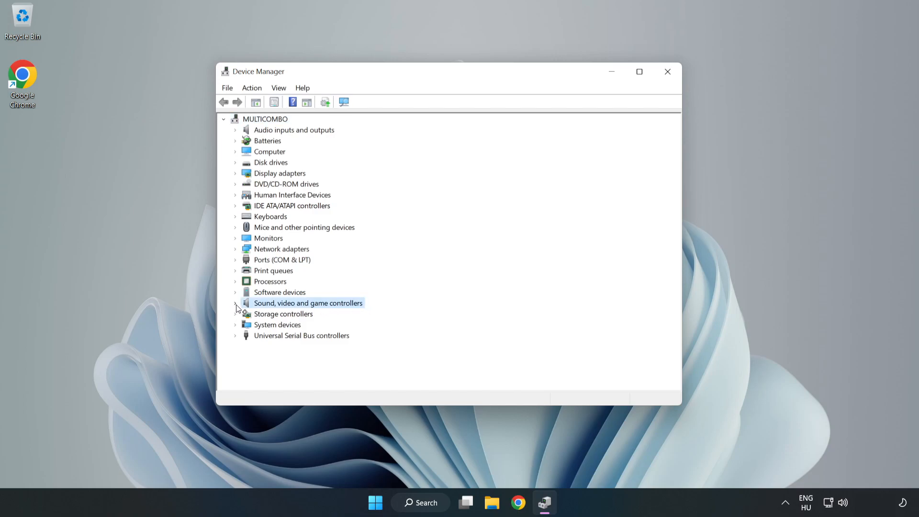
pyautogui.click(236, 303)
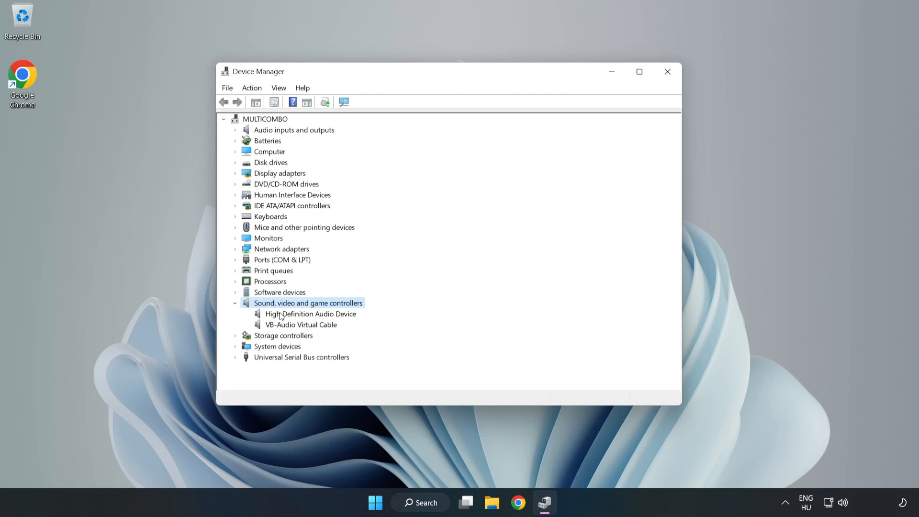
pyautogui.click(310, 314)
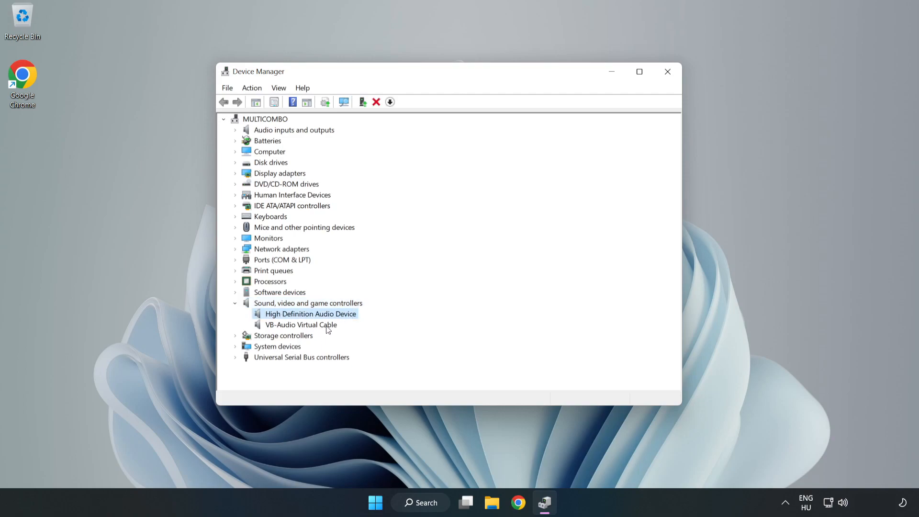
pyautogui.rightClick(310, 314)
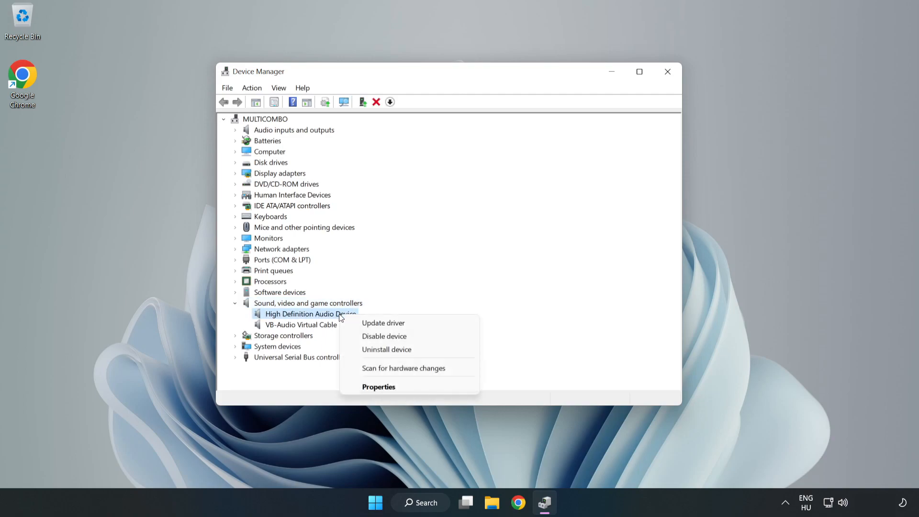
pyautogui.moveTo(417, 323)
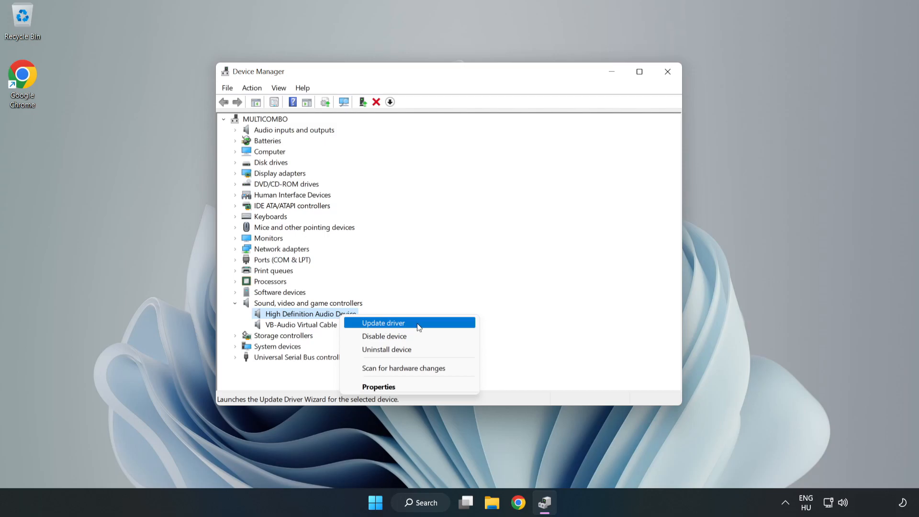
pyautogui.click(383, 322)
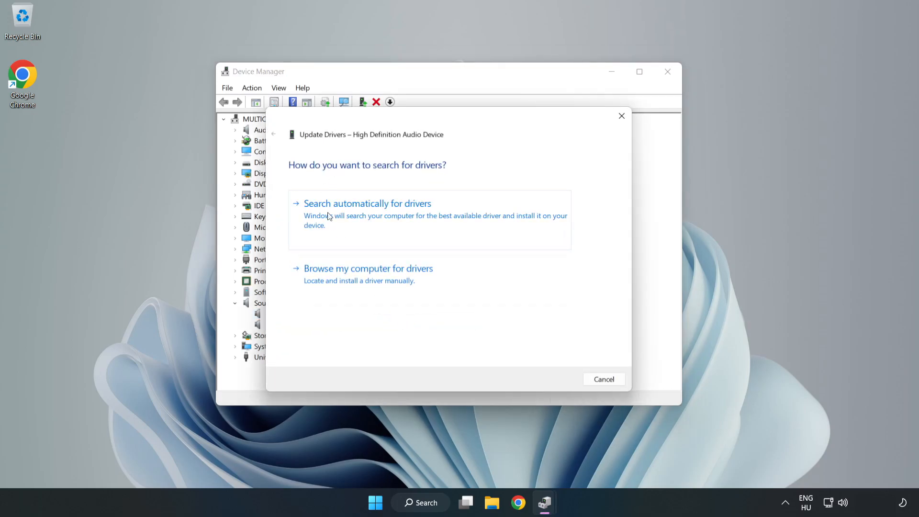
pyautogui.moveTo(399, 280)
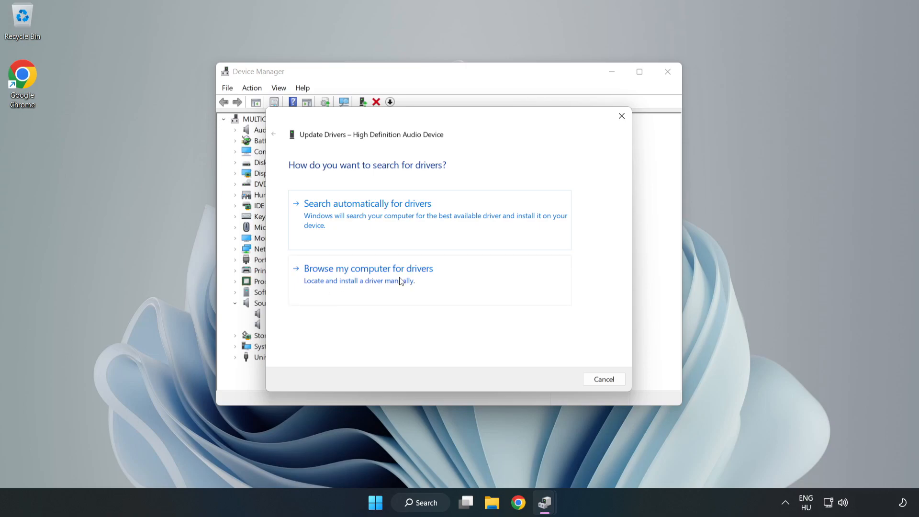
# - Install the High Definition Audio Device driver manually from the compatible drivers list
pyautogui.click(368, 268)
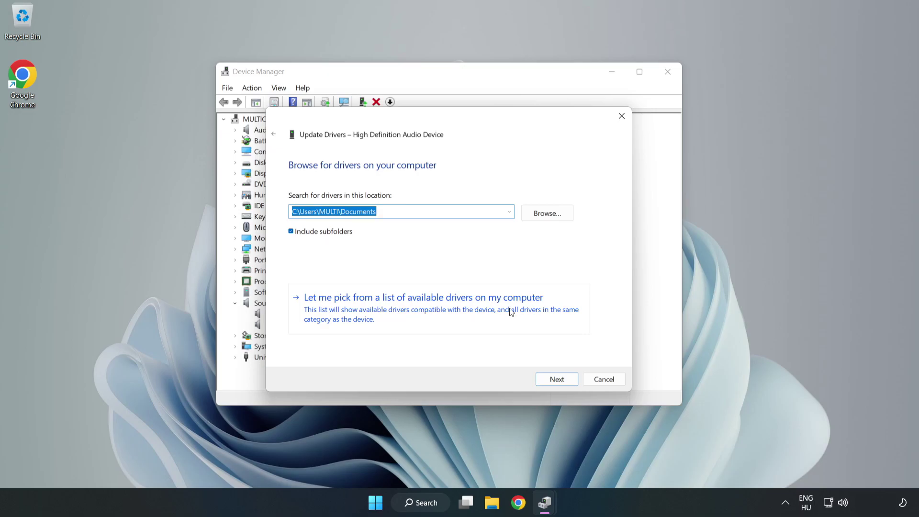
pyautogui.moveTo(479, 316)
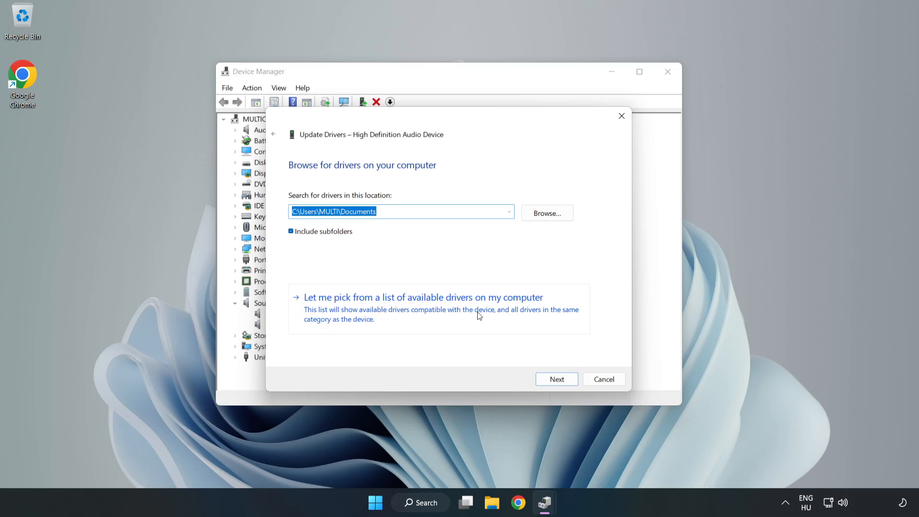
pyautogui.click(422, 297)
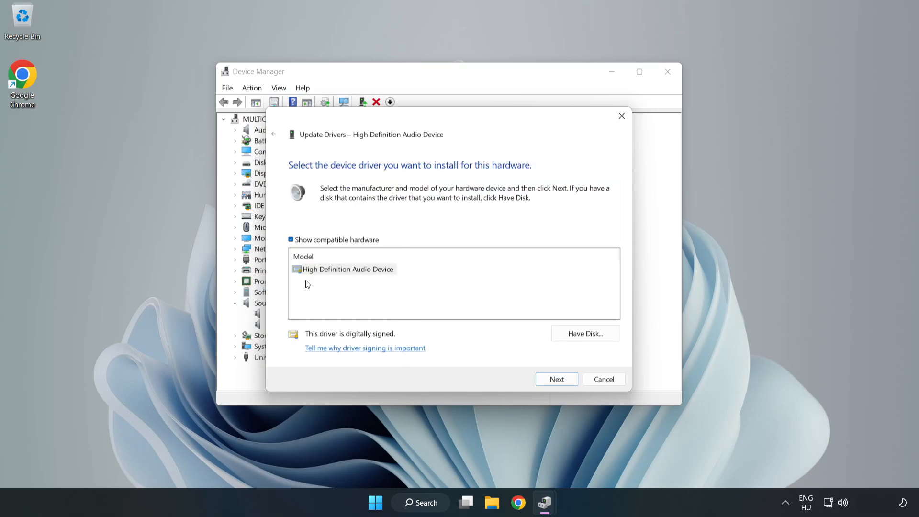
pyautogui.click(347, 269)
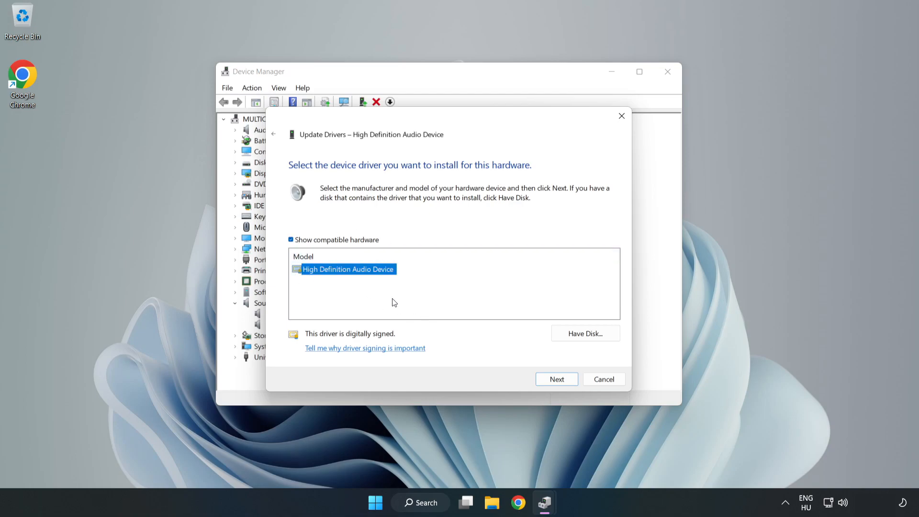
pyautogui.click(556, 379)
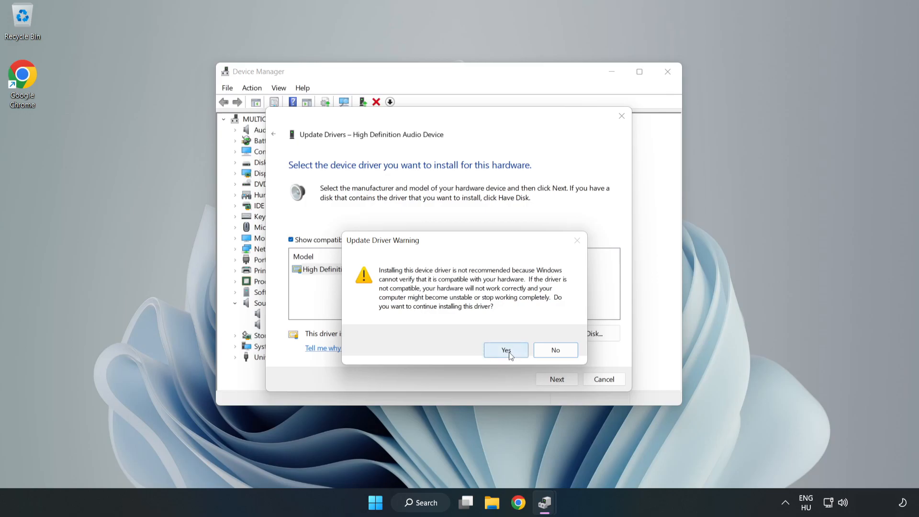
pyautogui.click(506, 350)
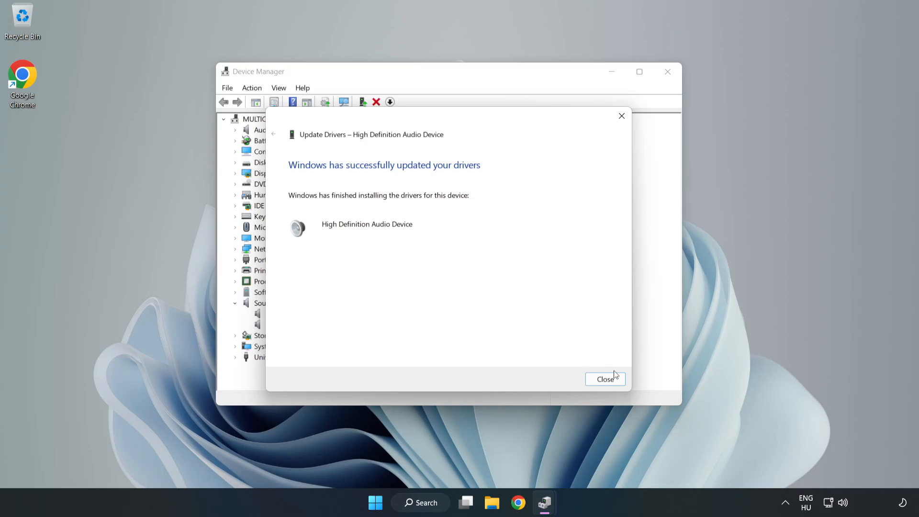
pyautogui.click(605, 379)
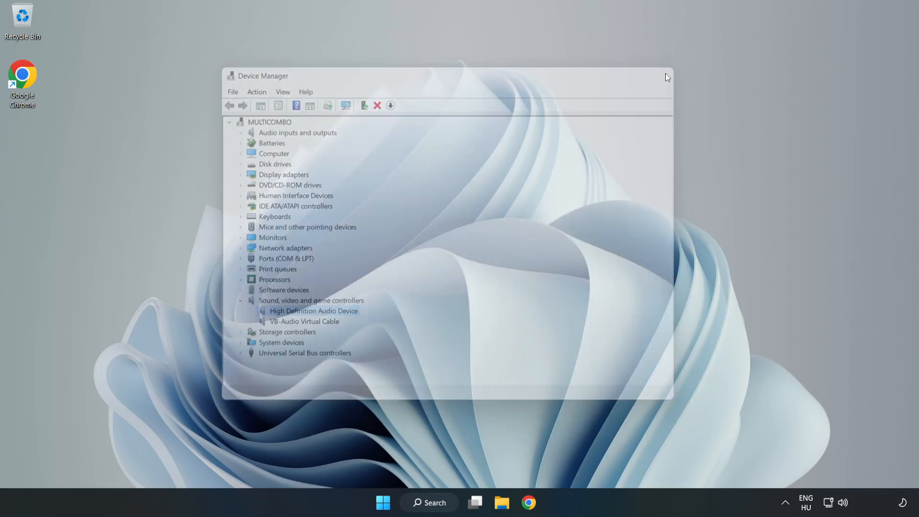
# - Launch Troubleshoot sound problems from the system tray speaker icon
pyautogui.click(382, 503)
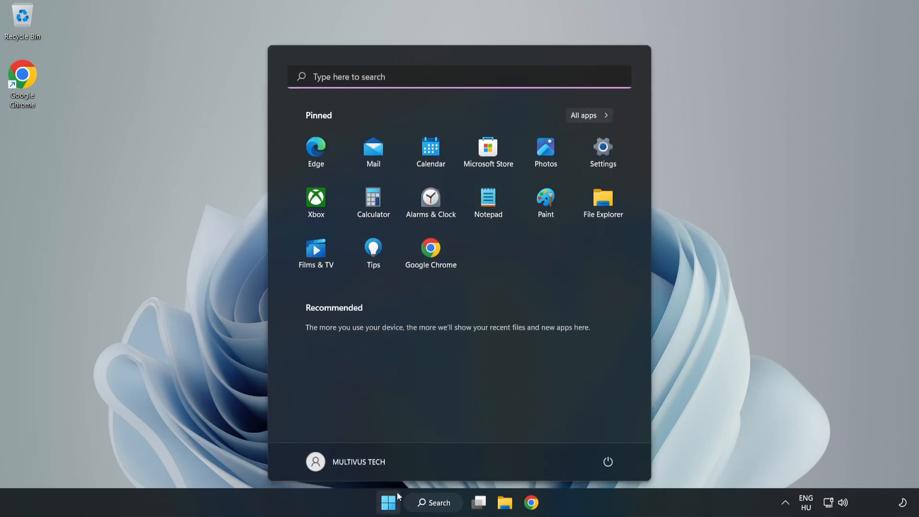
pyautogui.click(608, 462)
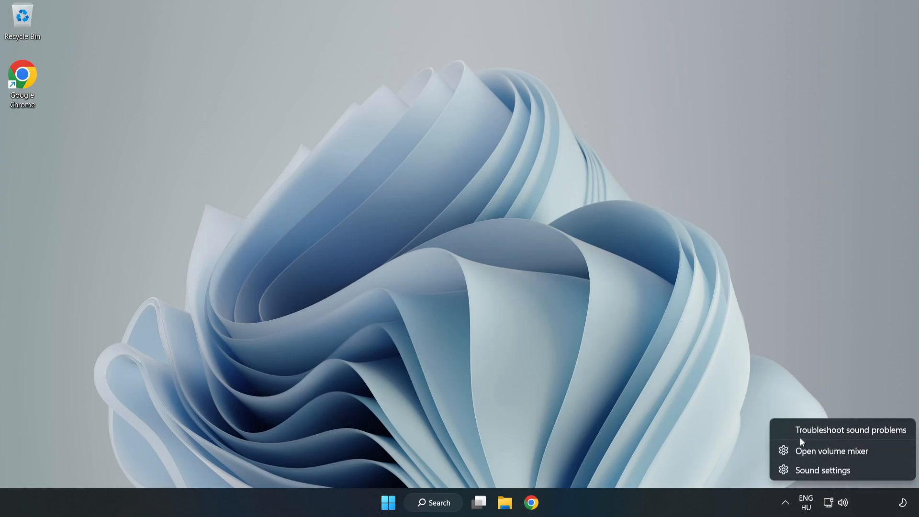
pyautogui.click(850, 429)
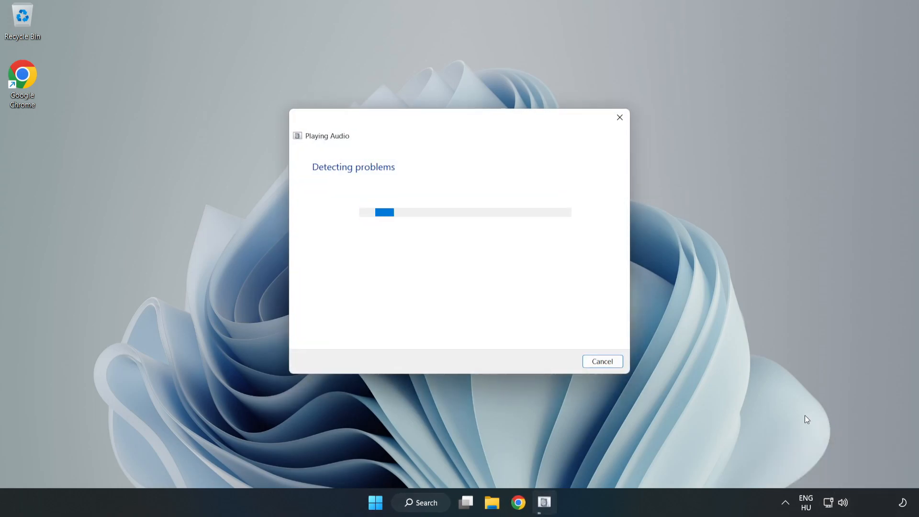
pyautogui.moveTo(557, 305)
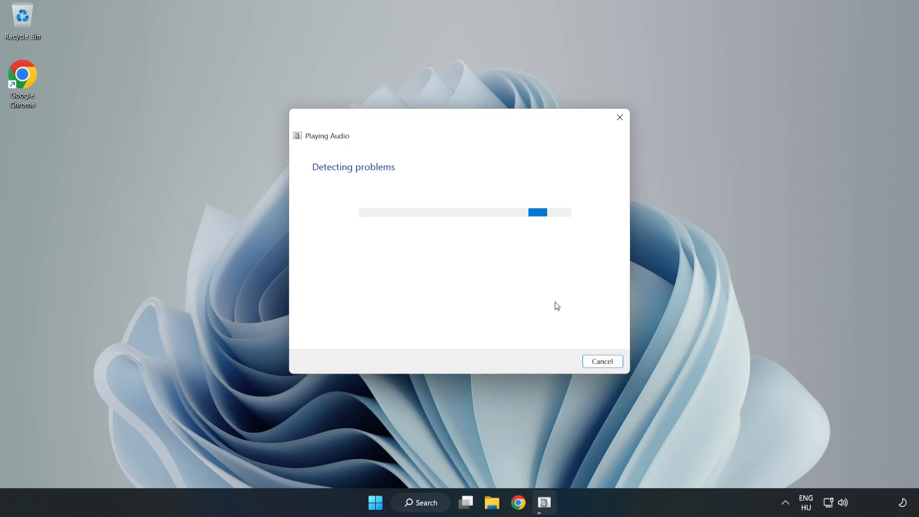